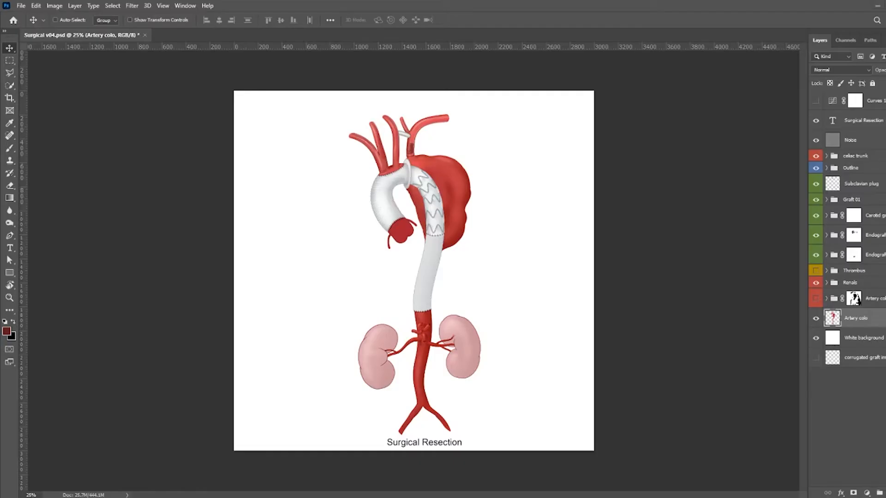
mouse_move(649, 245)
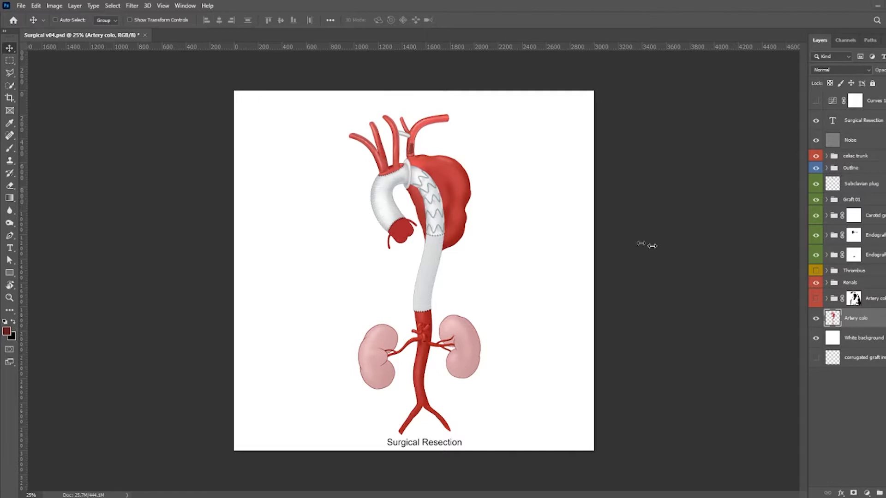
mouse_move(508, 264)
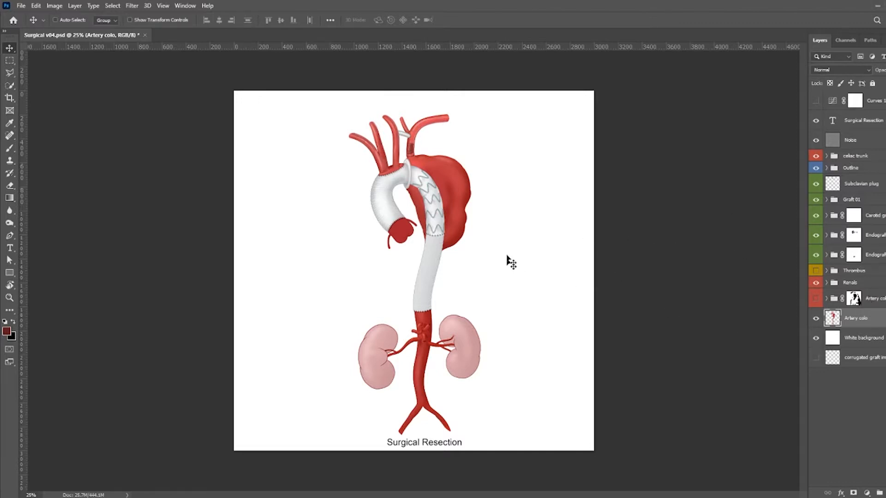
mouse_move(605, 301)
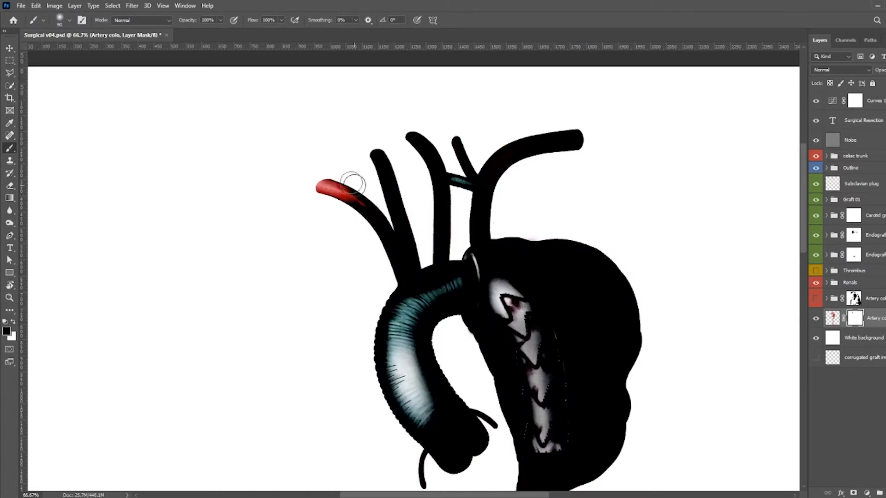
Step: Paint on the artery layer's mask over the leftmost arch branch vessel
drag(356, 186, 341, 203)
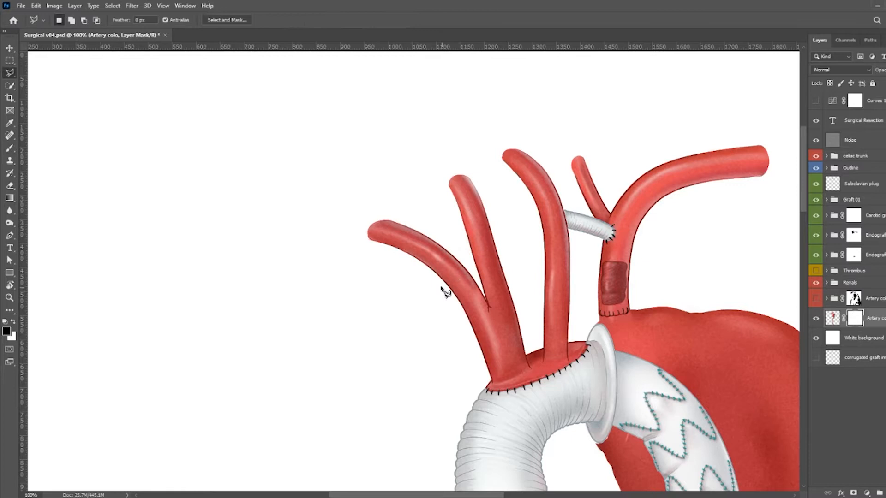
Step: Lasso the leftmost branch vessel tip and fade it to white with a black-to-white mask gradient
drag(368, 195, 490, 303)
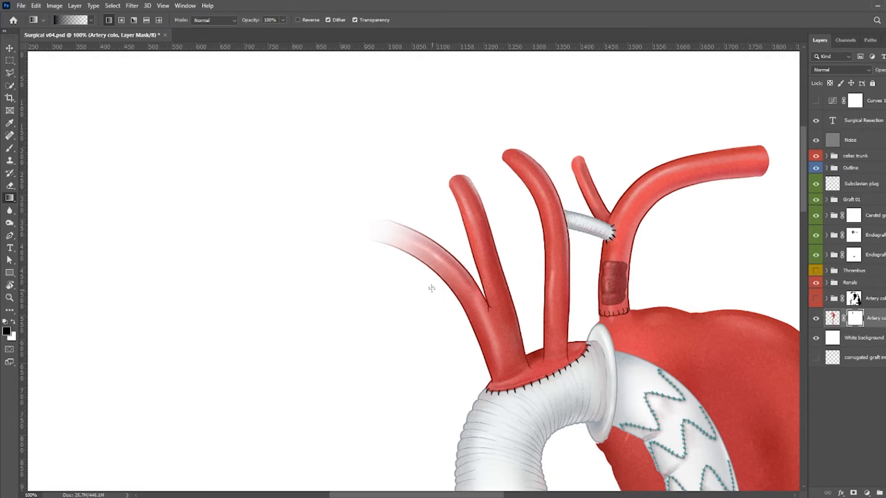
drag(429, 288, 362, 231)
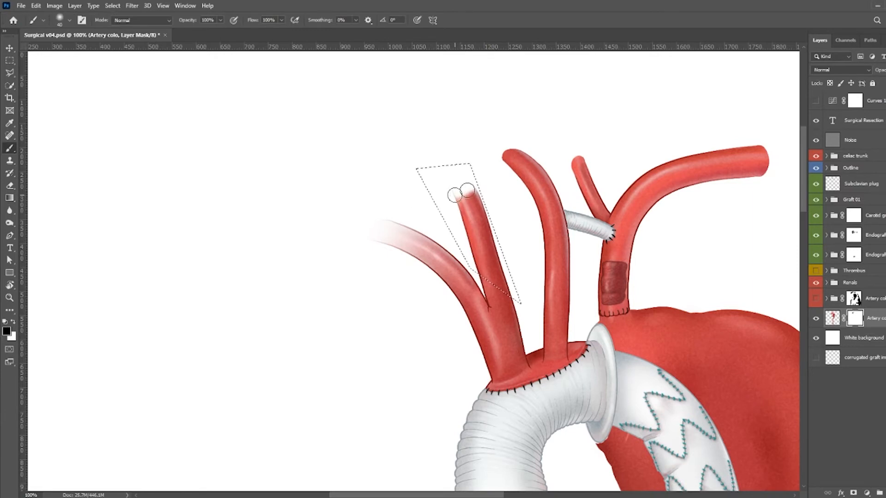
Step: Outline the second branch vessel's tip with the Polygonal Lasso
drag(458, 194, 514, 181)
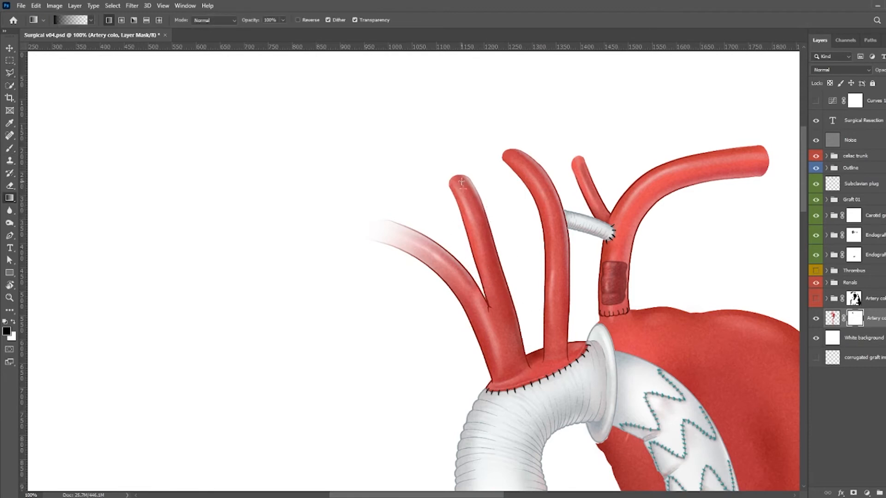
Step: Apply a black-to-white mask gradient so the second branch tip fades out, then deselect
click(9, 71)
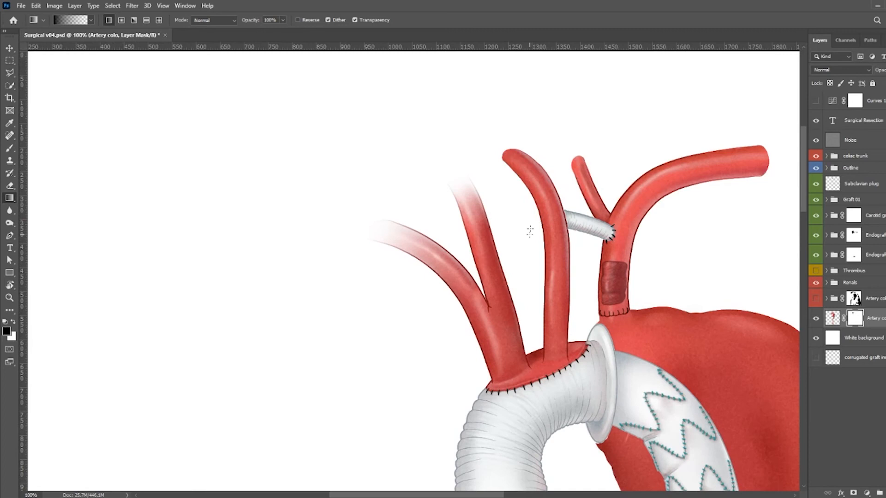
mouse_move(499, 185)
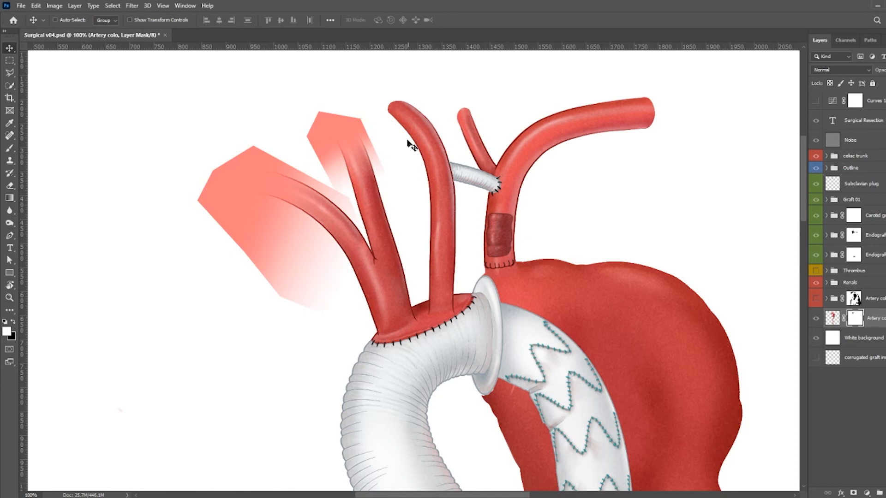
mouse_move(350, 139)
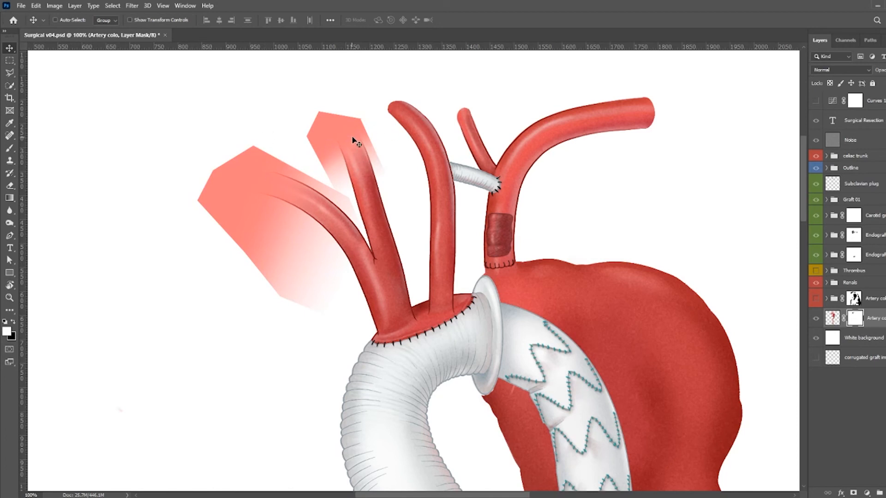